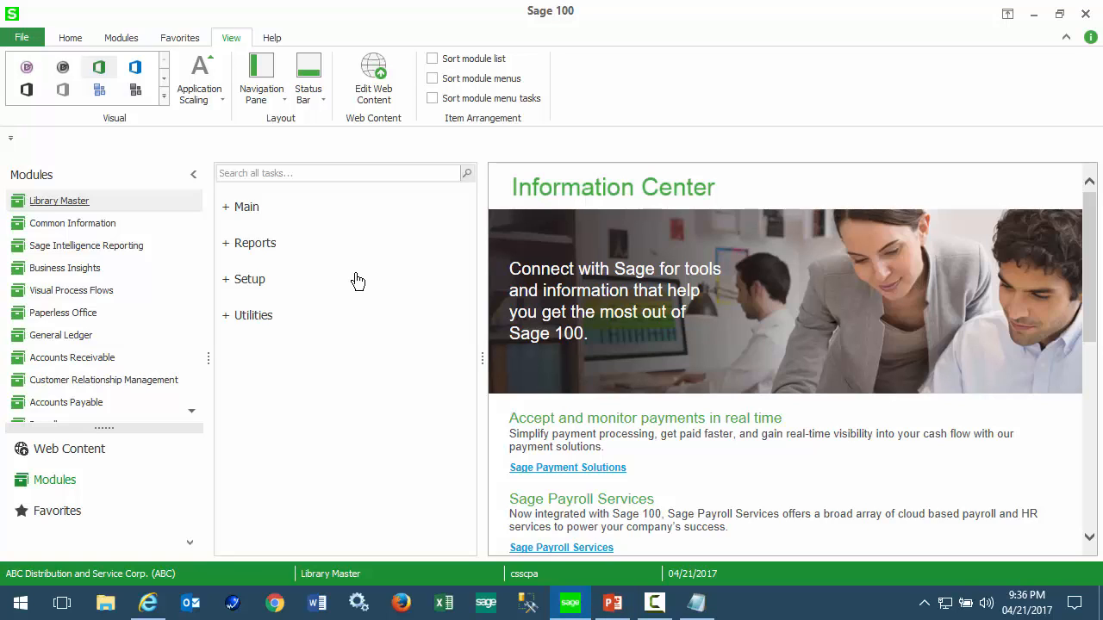
# - Open Report Manager from Library Master's Setup tasks
pyautogui.click(249, 278)
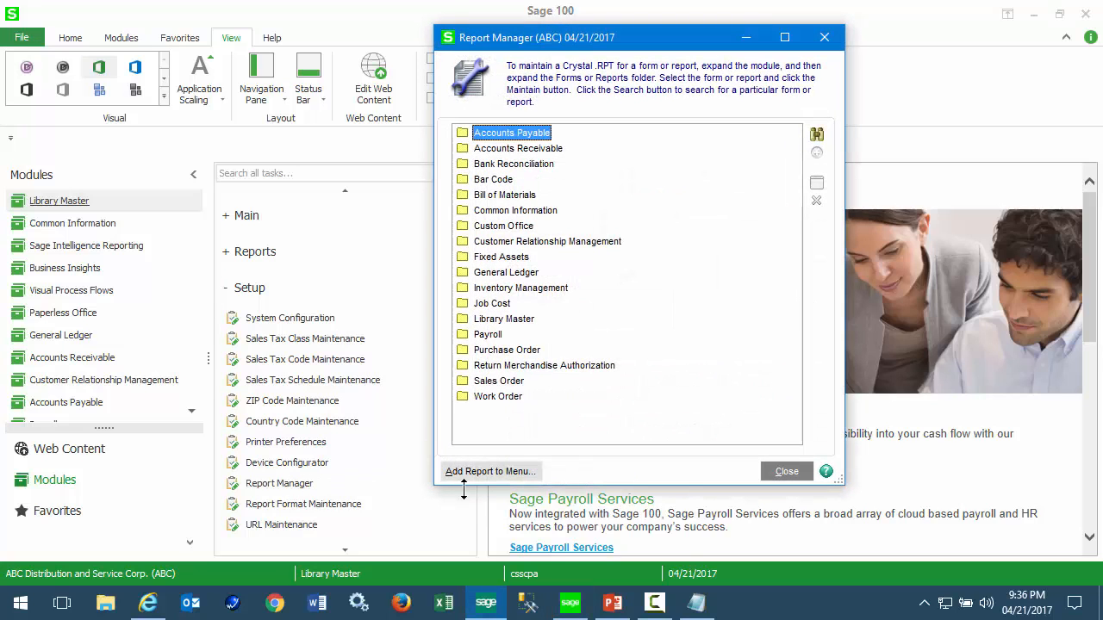
pyautogui.moveTo(473, 482)
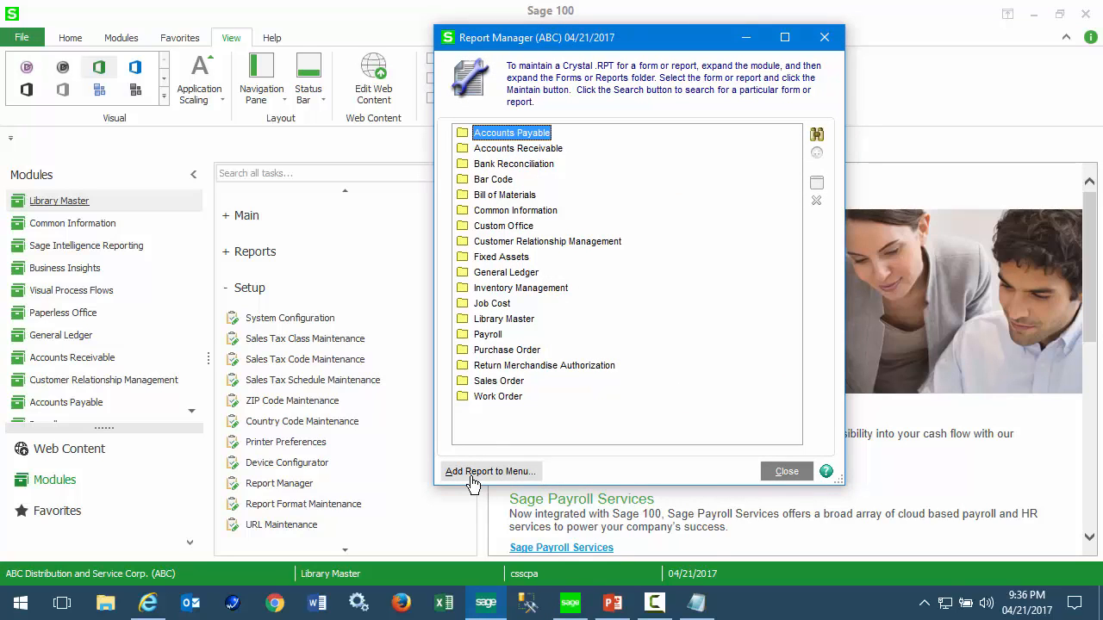
# - Add an Accounts Receivable report C:\CustomReports\EXAMPLE_Report_Custom.rpt named 'Test' in the Menu Wizard
pyautogui.click(490, 471)
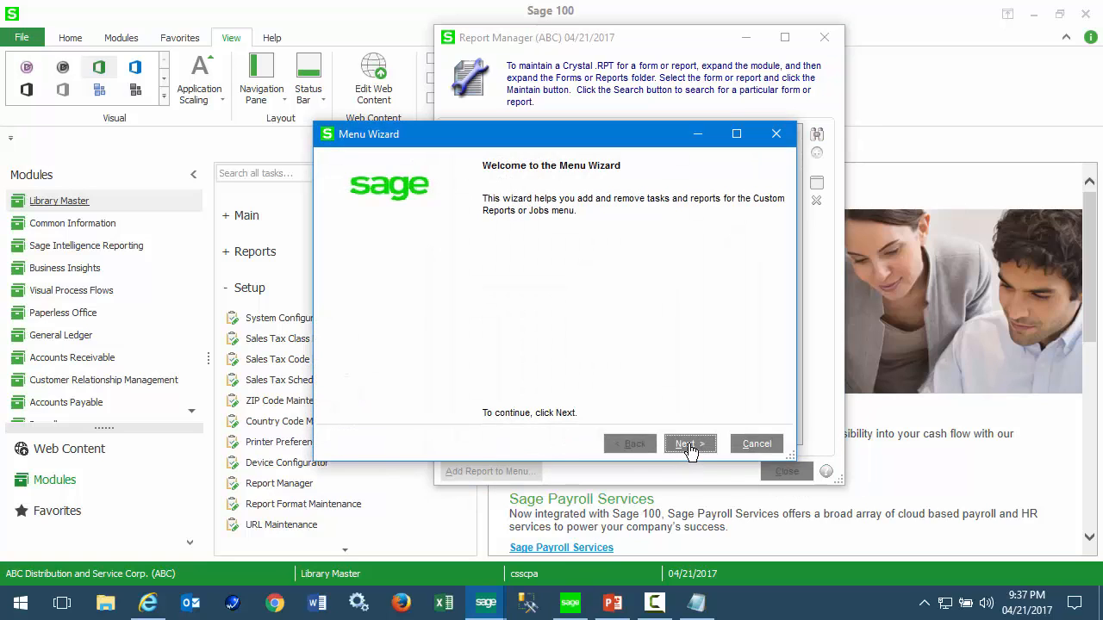
pyautogui.click(689, 443)
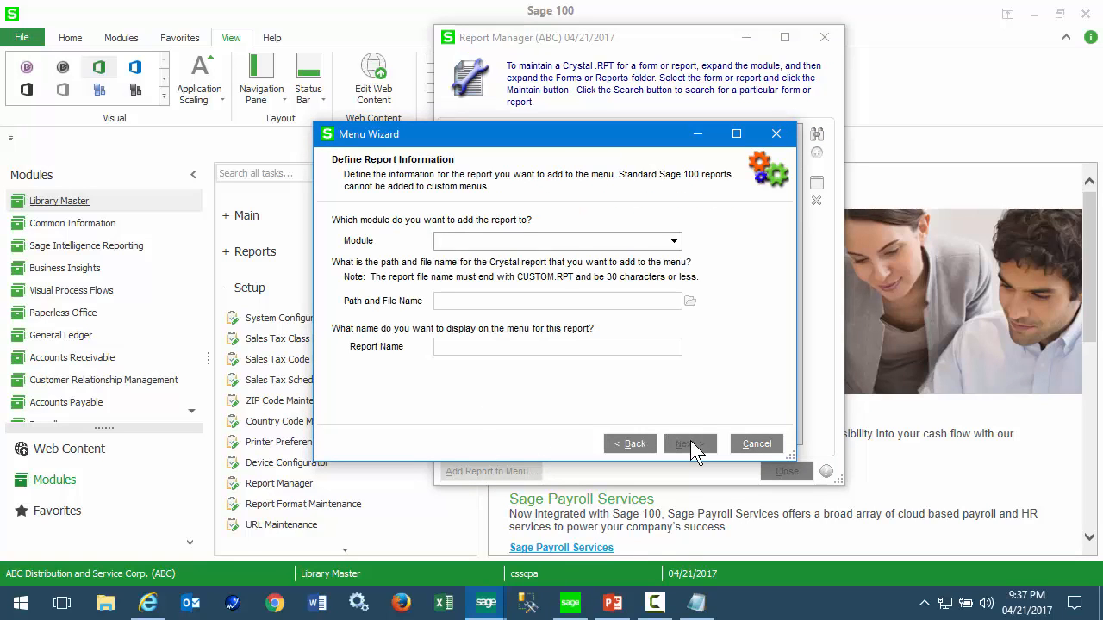
pyautogui.click(674, 240)
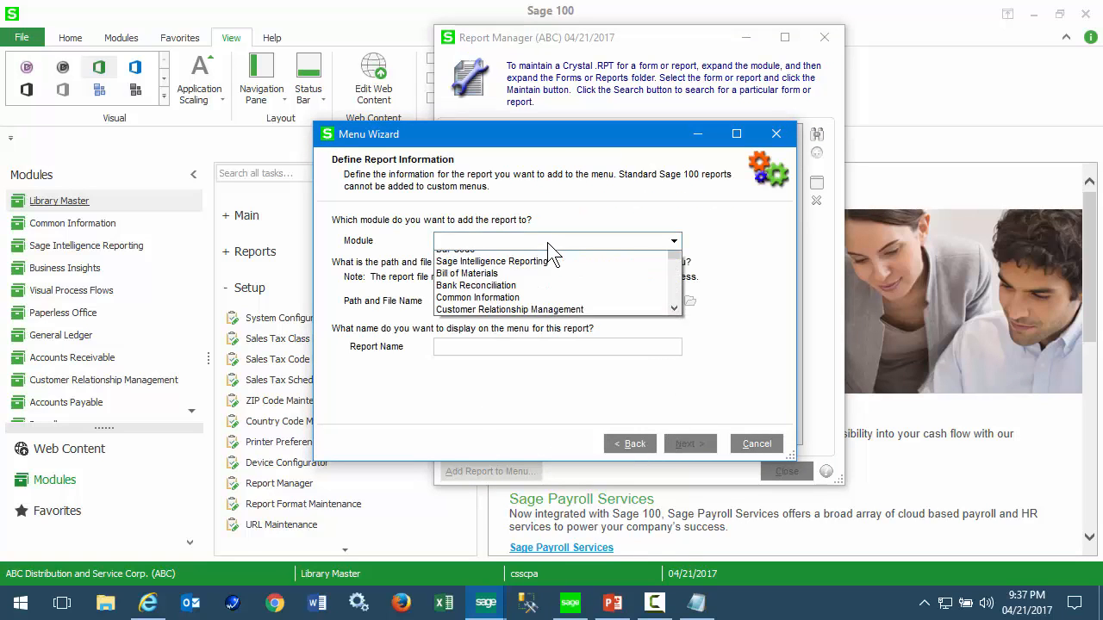
pyautogui.click(481, 241)
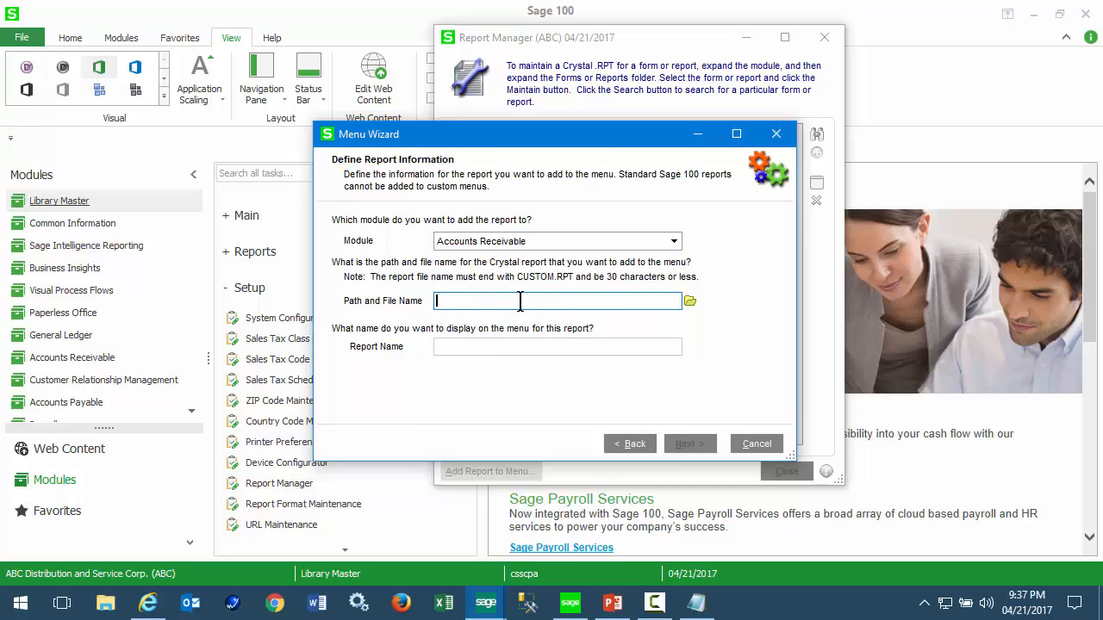
pyautogui.write('C:\\CustomReports\\EXAMPLE_Report_Custom.rpt')
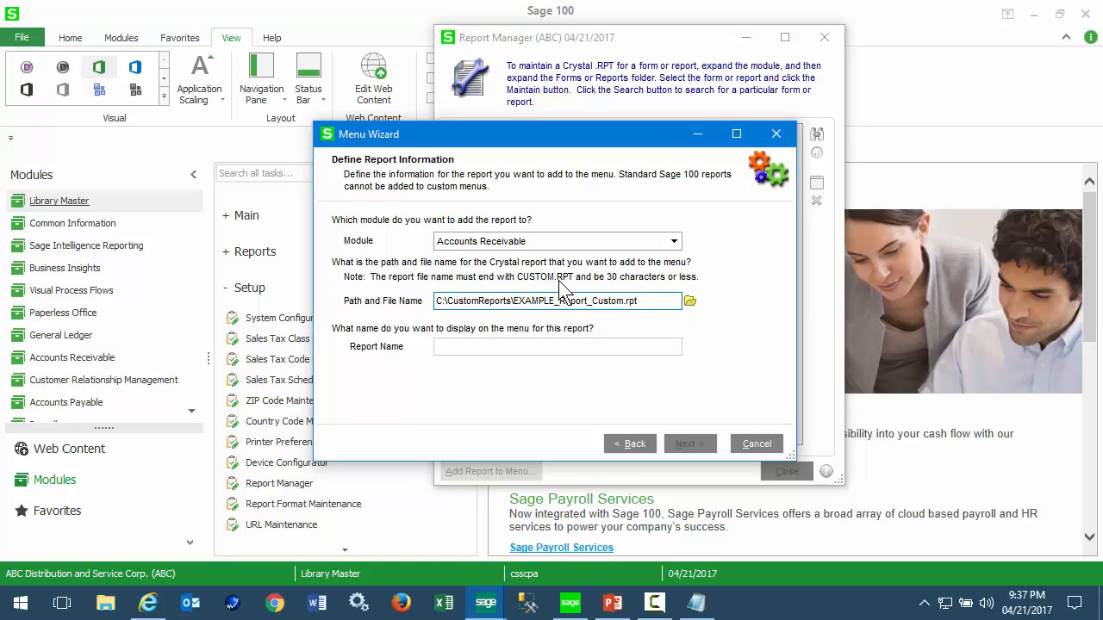
pyautogui.moveTo(614, 292)
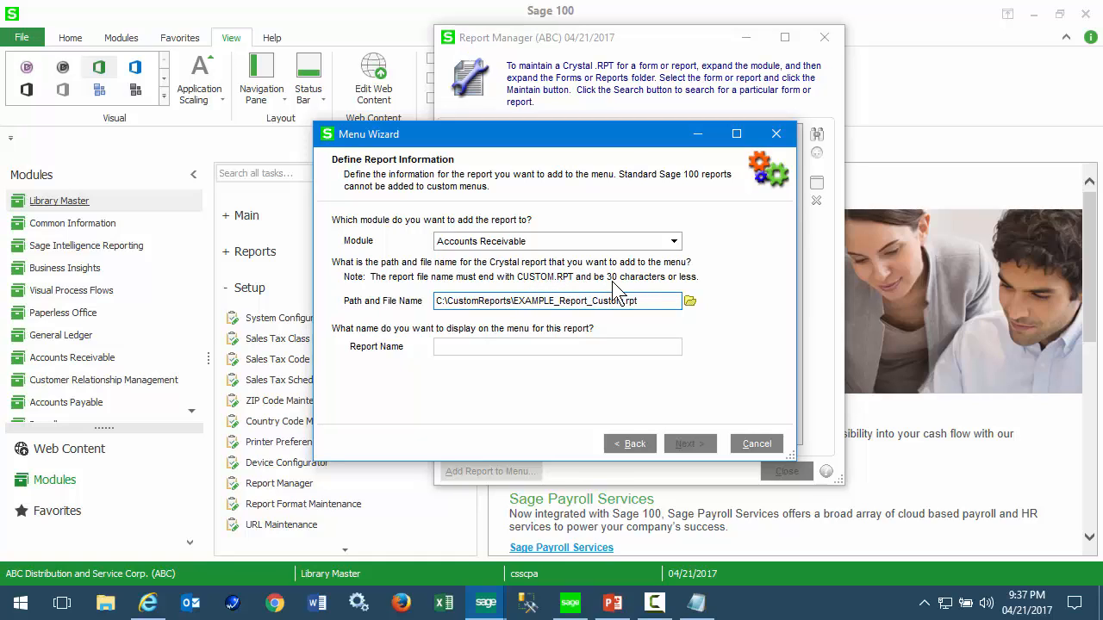
pyautogui.moveTo(650, 298)
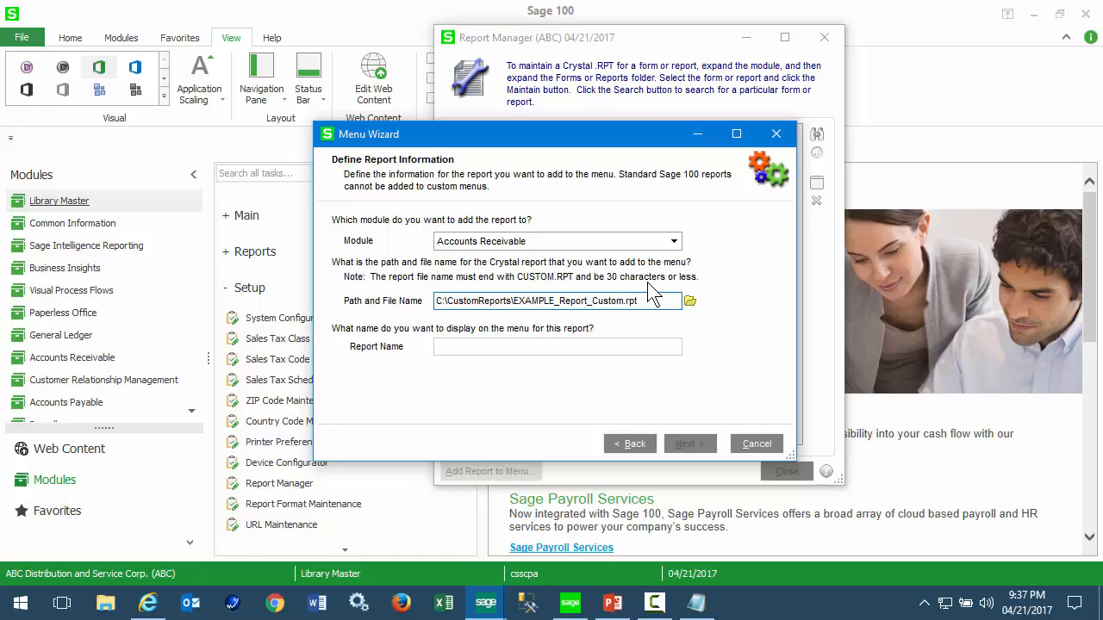
pyautogui.click(558, 346)
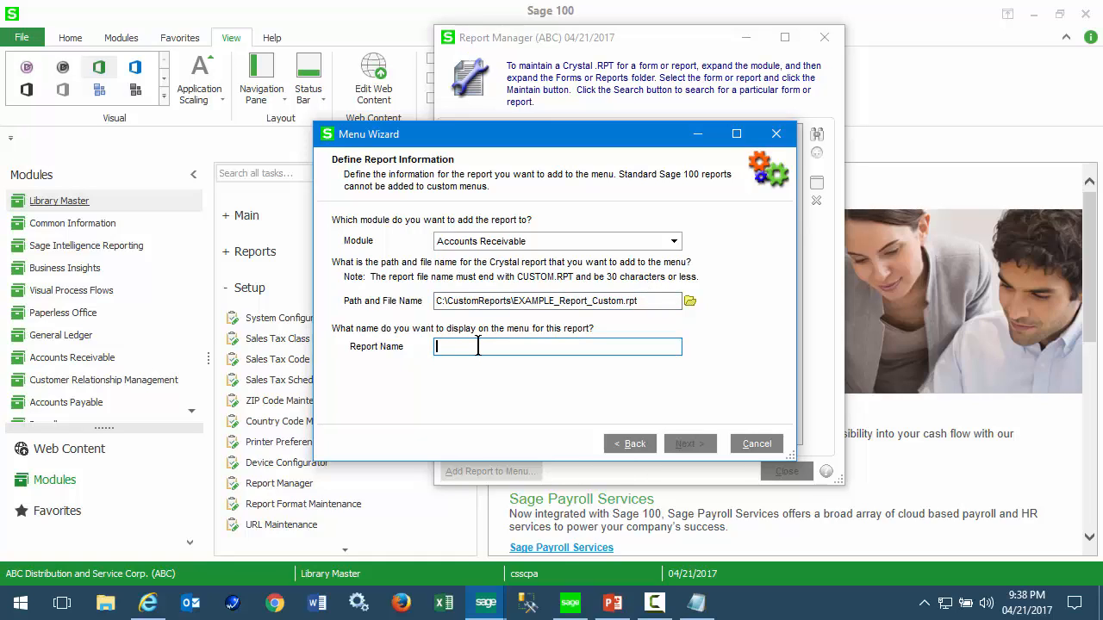
pyautogui.write('Test')
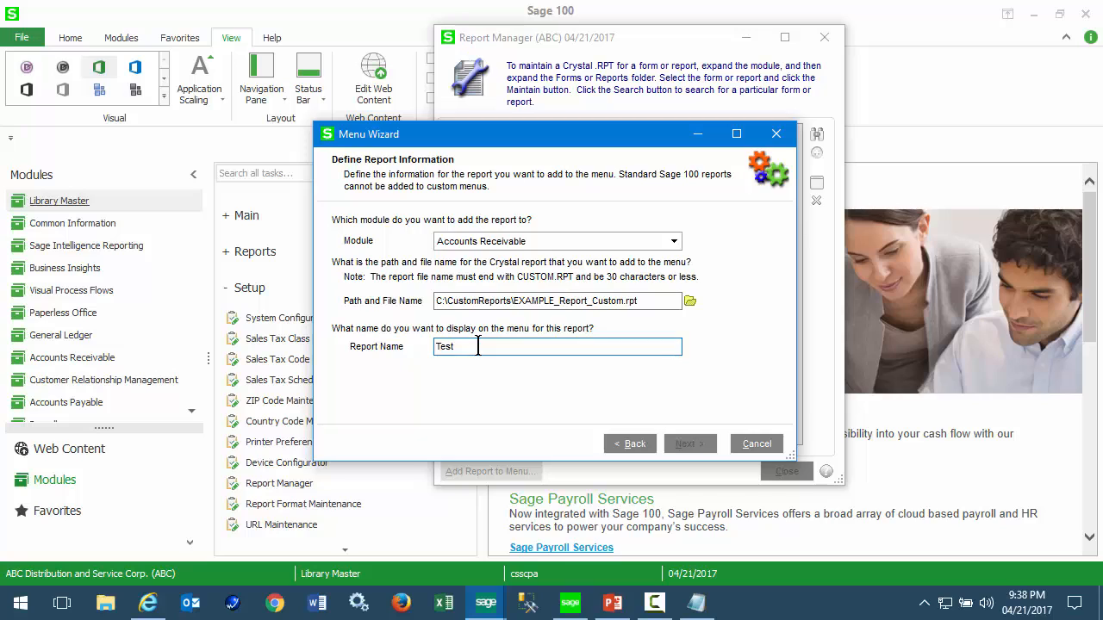
# - Grant the SysAdmin role access to the Test report and finish the wizard
pyautogui.click(689, 442)
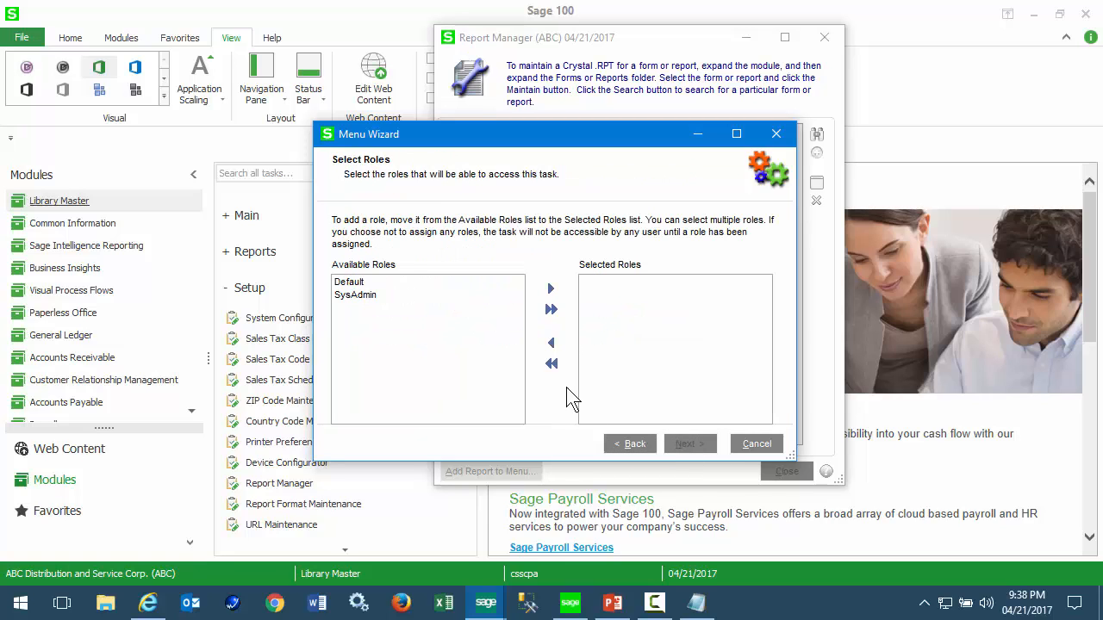
pyautogui.click(355, 294)
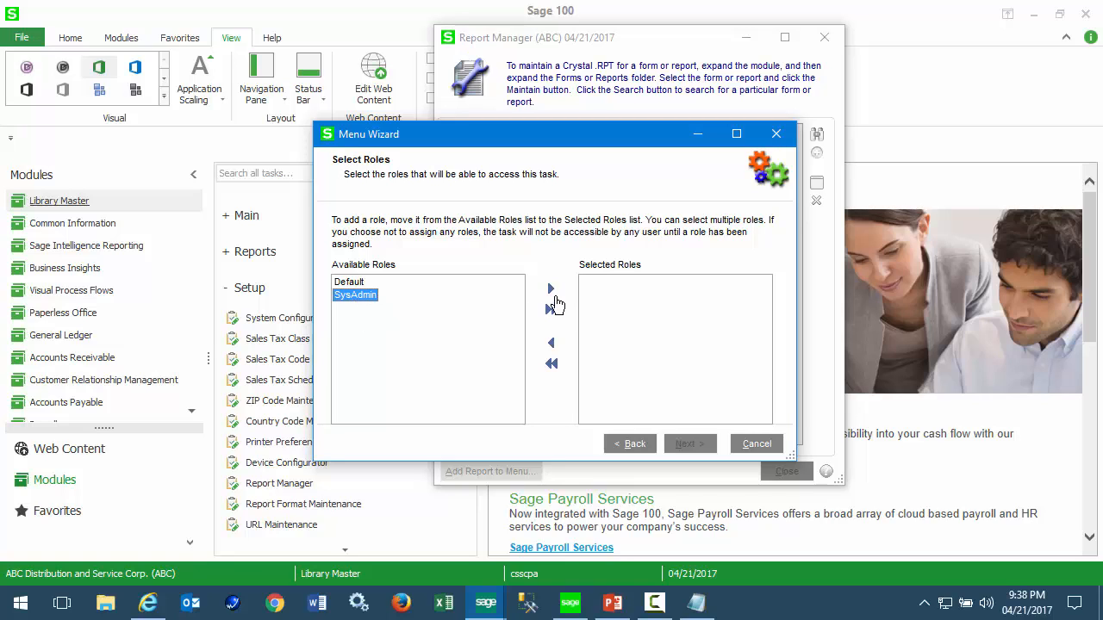
pyautogui.click(549, 289)
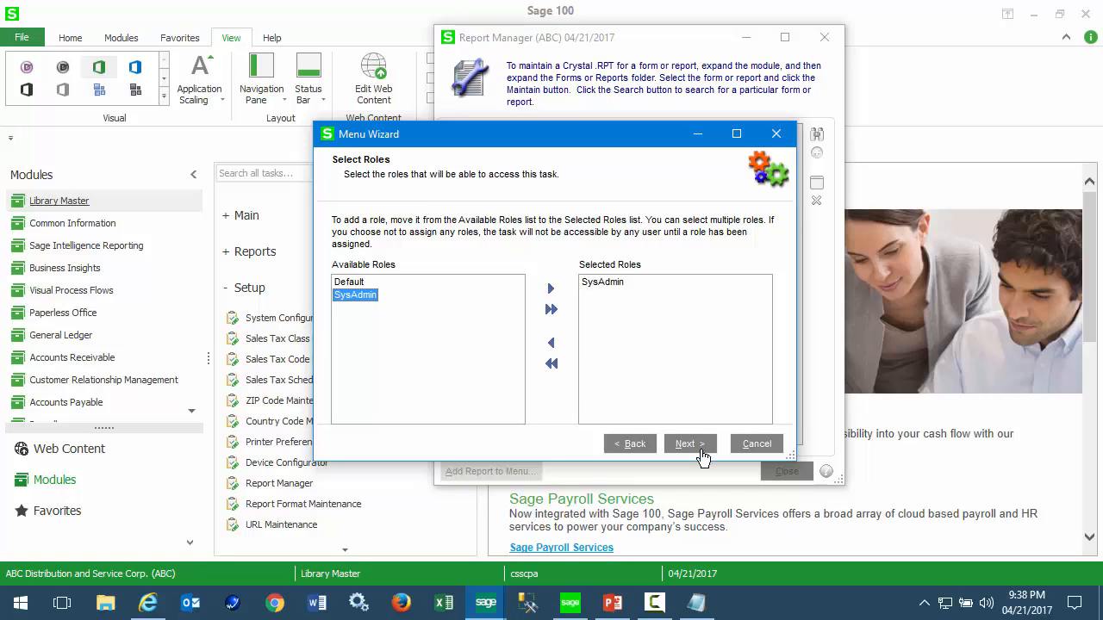
pyautogui.click(684, 442)
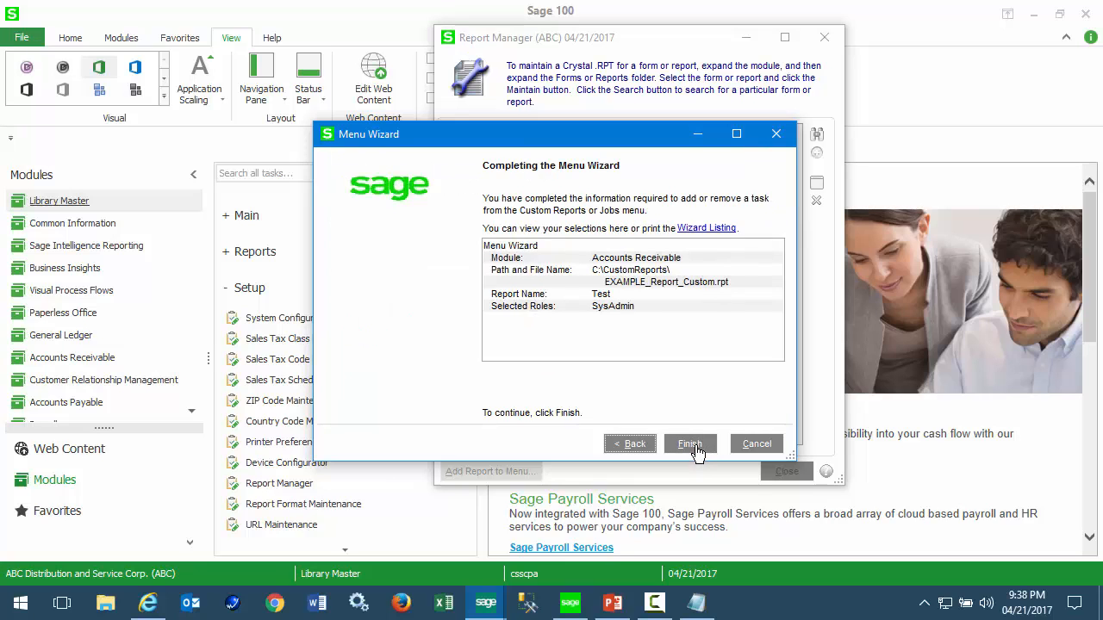
pyautogui.click(689, 443)
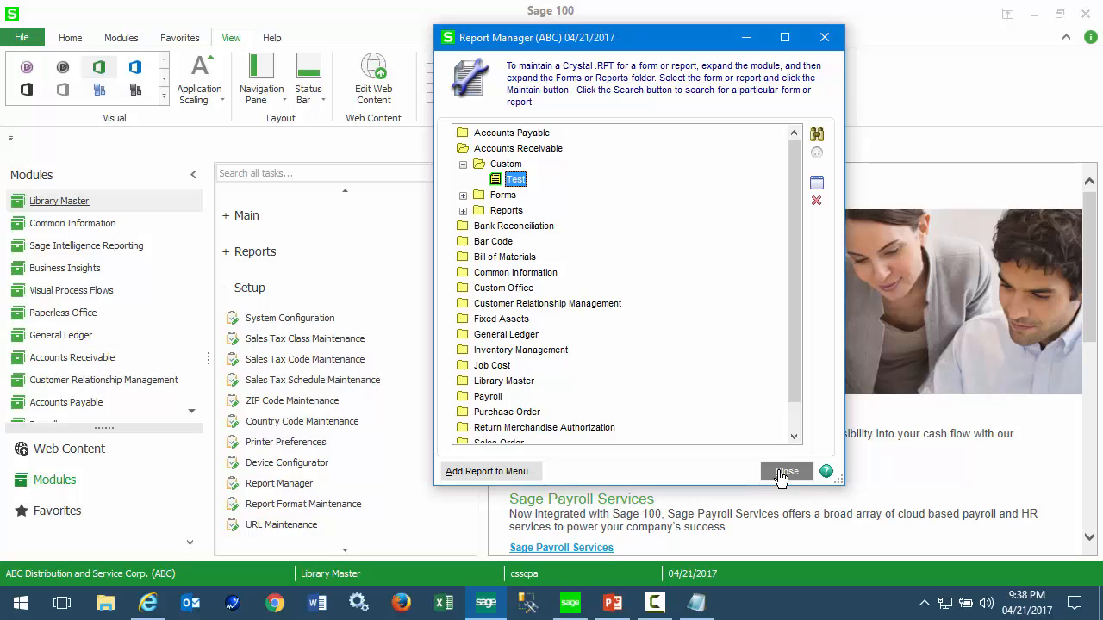
# - Close Report Manager and collapse Main to reveal Accounts Receivable Custom Reports
pyautogui.click(784, 472)
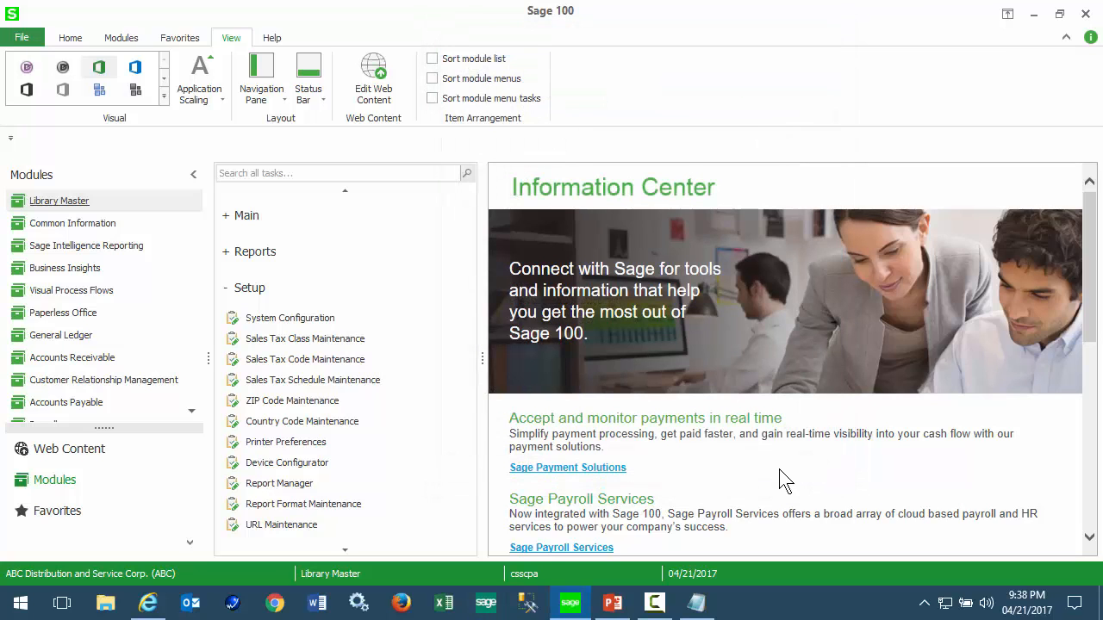
pyautogui.moveTo(72, 290)
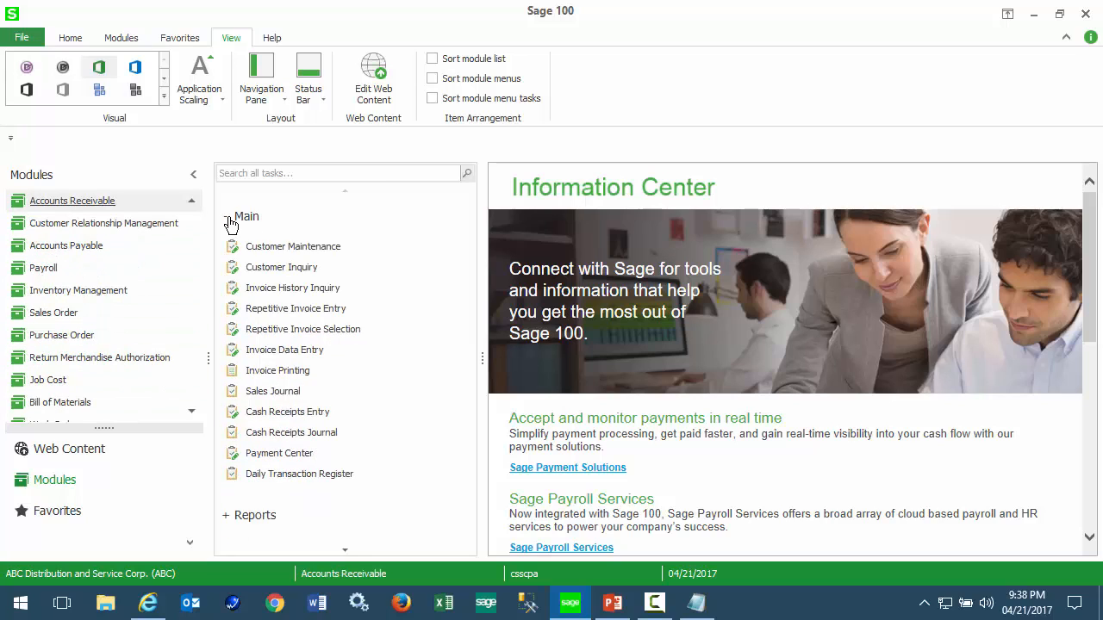
pyautogui.click(245, 216)
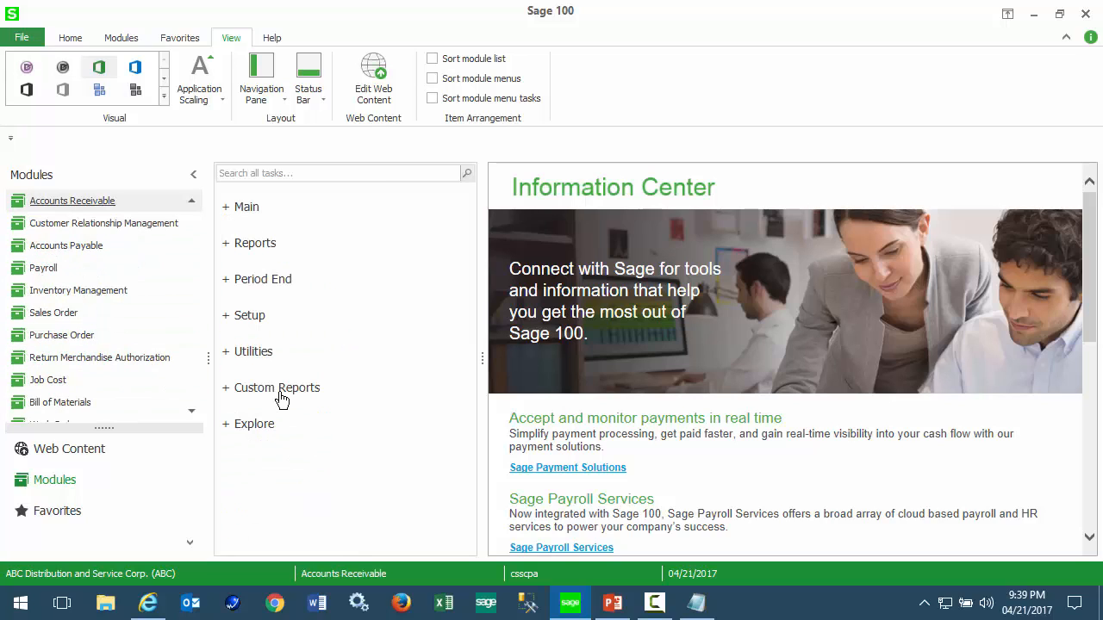